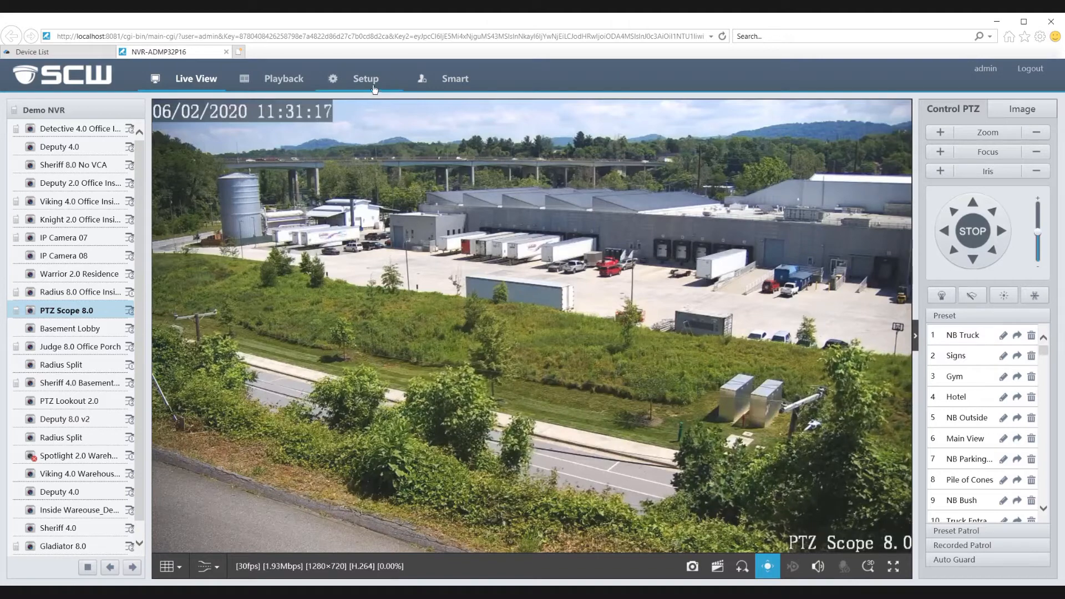
# - Enter the NVR Setup area, landing on Maintenance > Log Query
pyautogui.click(365, 77)
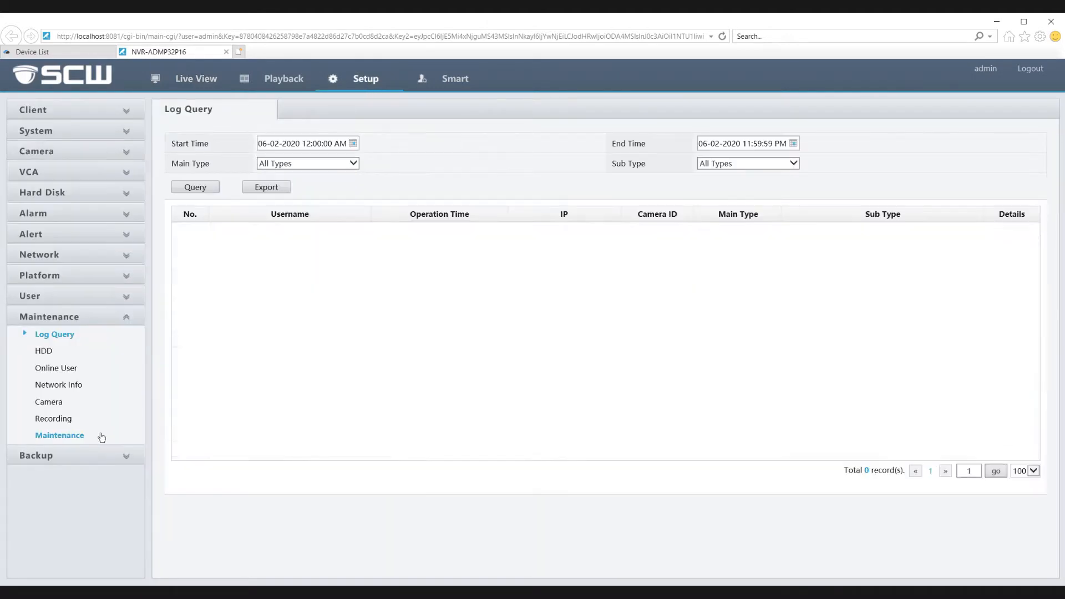
# - Run a firmware version check from the Maintenance page and dismiss the 'already the latest' notice
pyautogui.click(60, 435)
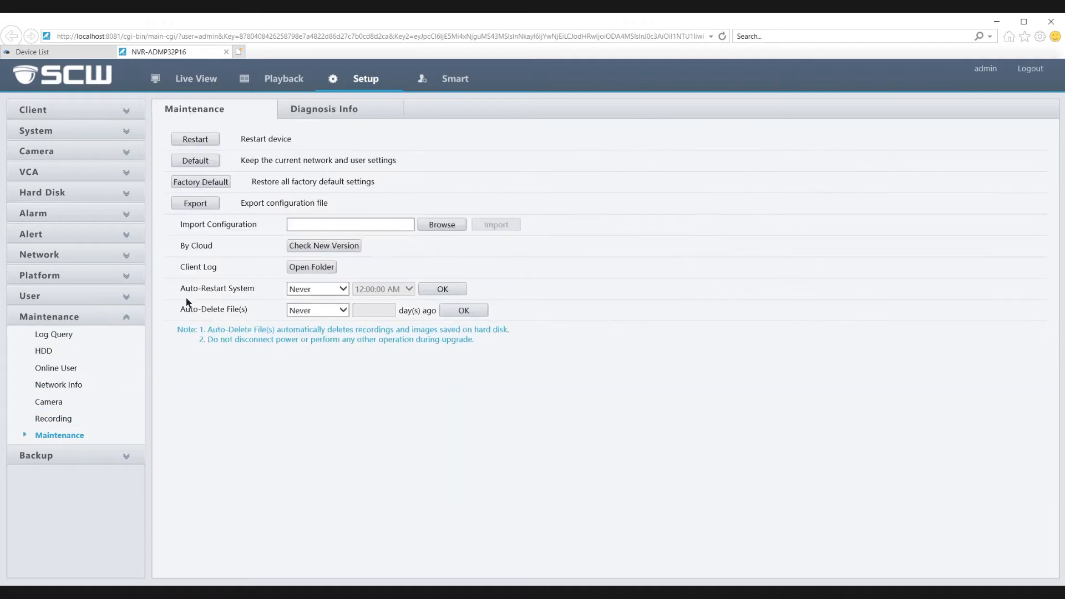
pyautogui.click(323, 245)
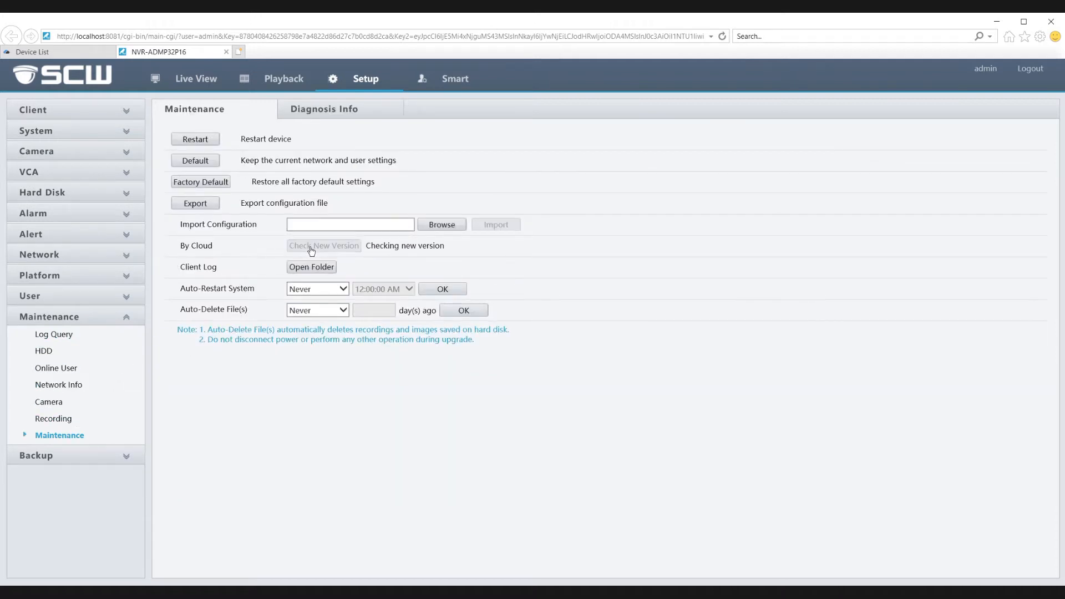
pyautogui.click(323, 245)
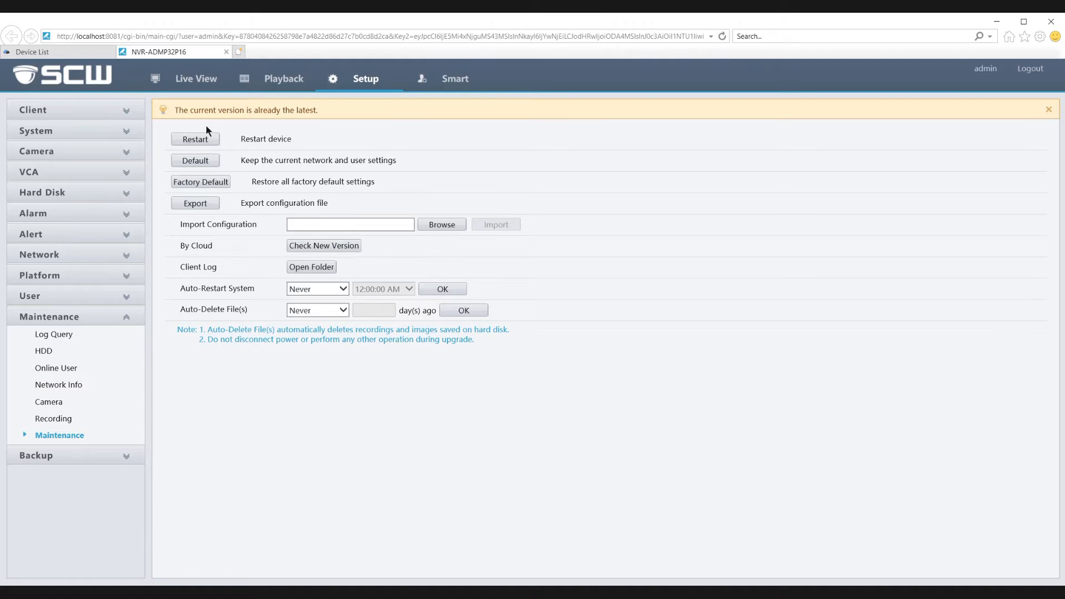
pyautogui.moveTo(326, 115)
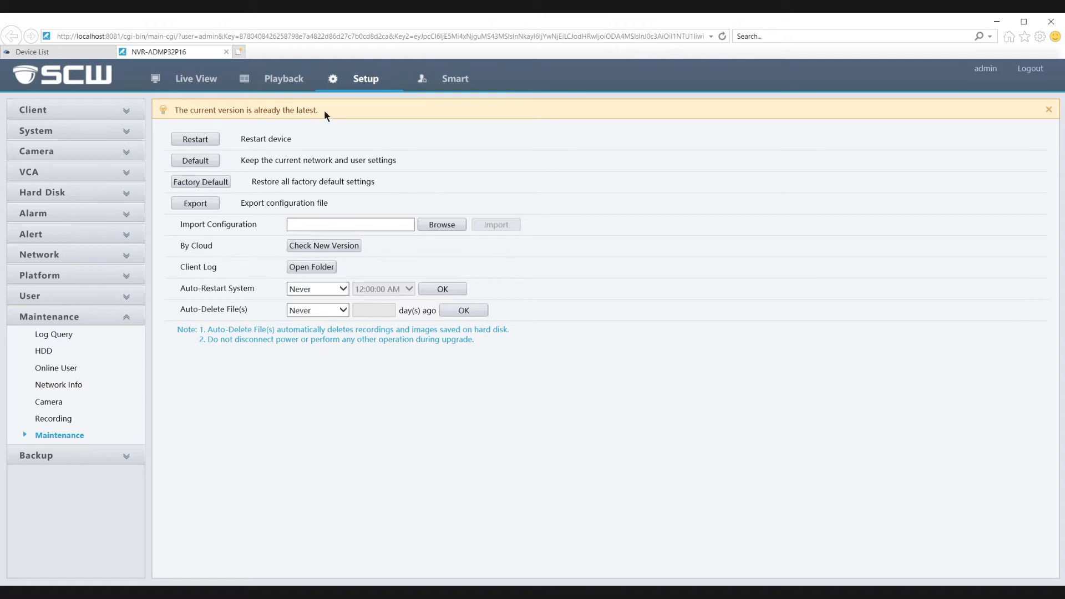
pyautogui.click(1048, 110)
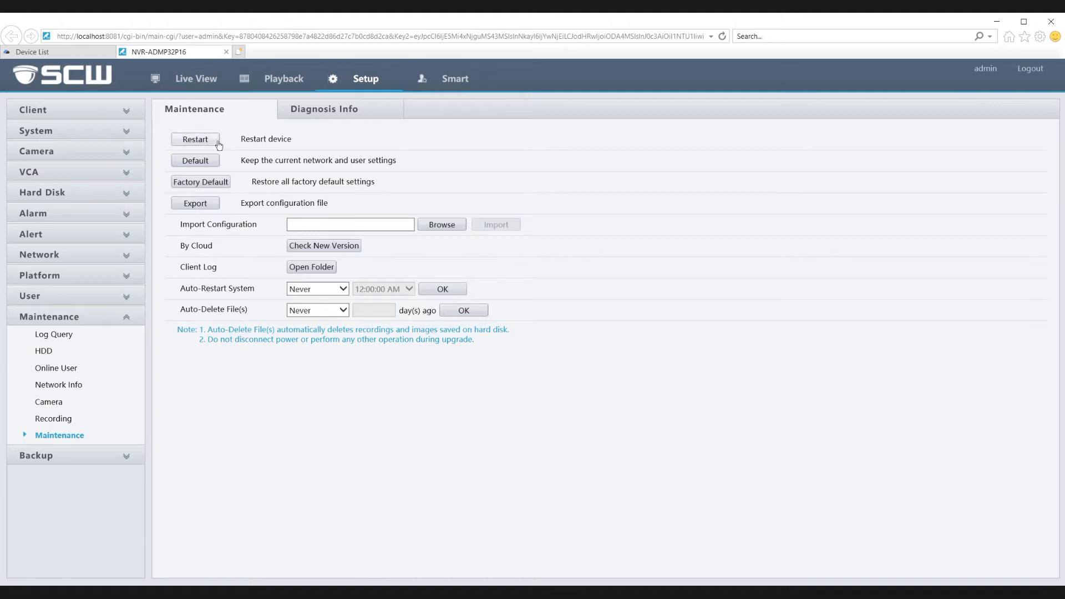
pyautogui.moveTo(196, 144)
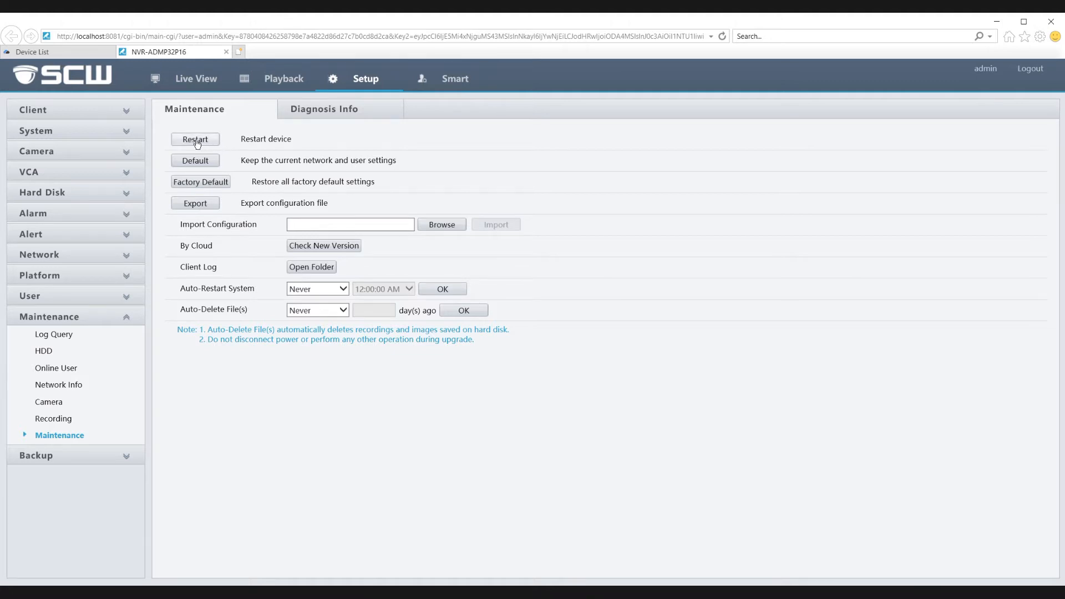
pyautogui.moveTo(310, 249)
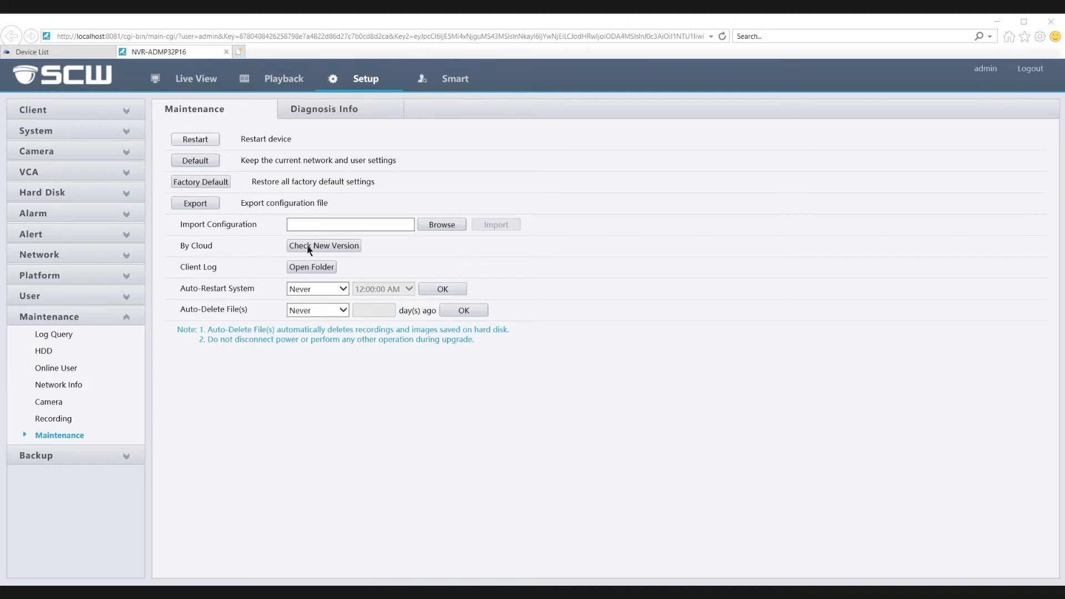
pyautogui.moveTo(522, 361)
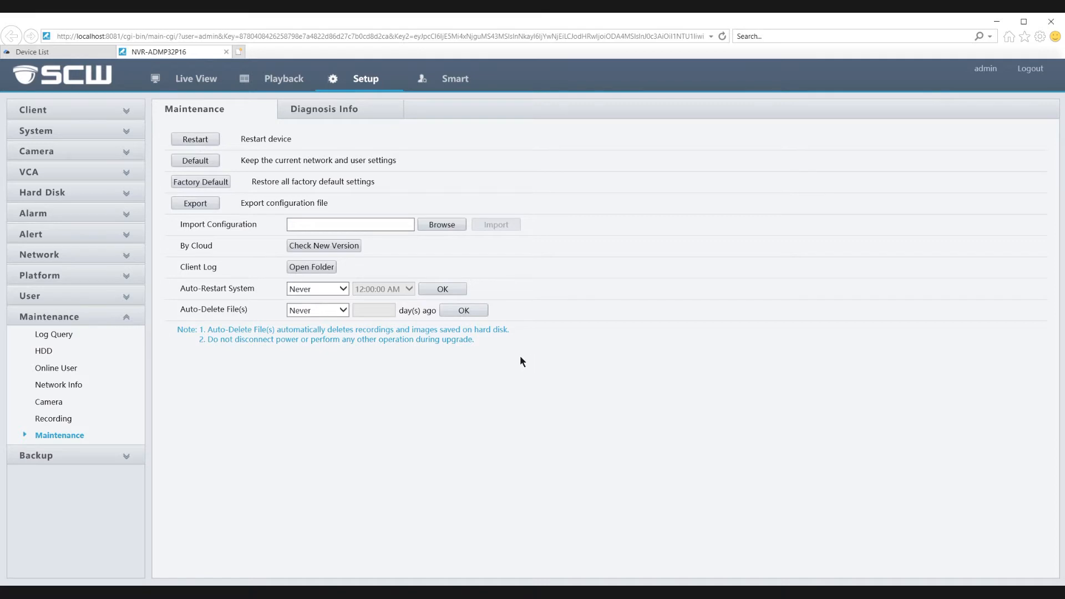
pyautogui.moveTo(418, 379)
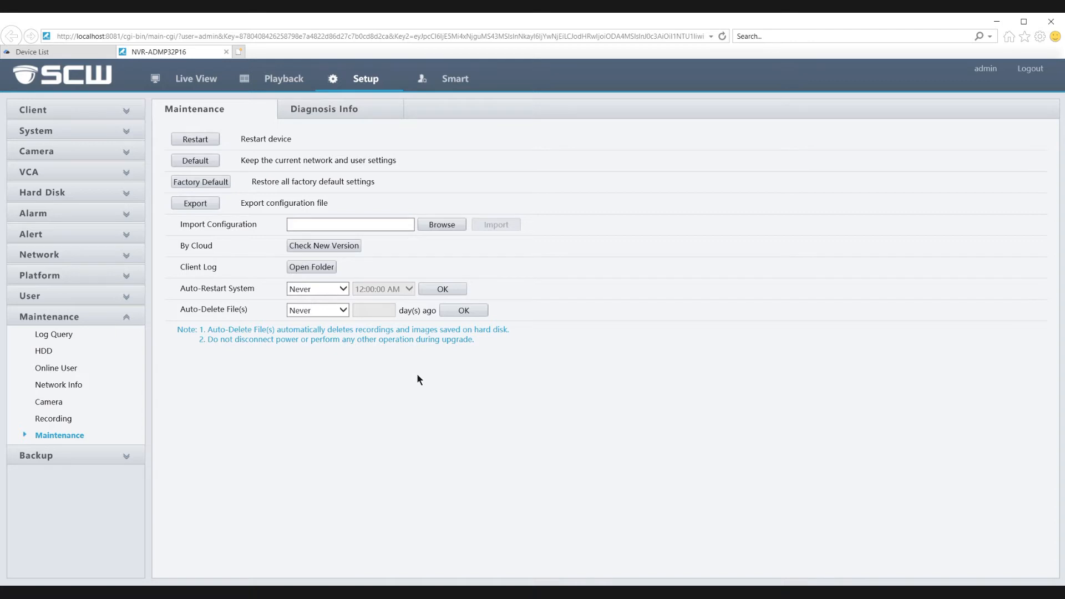
pyautogui.moveTo(413, 389)
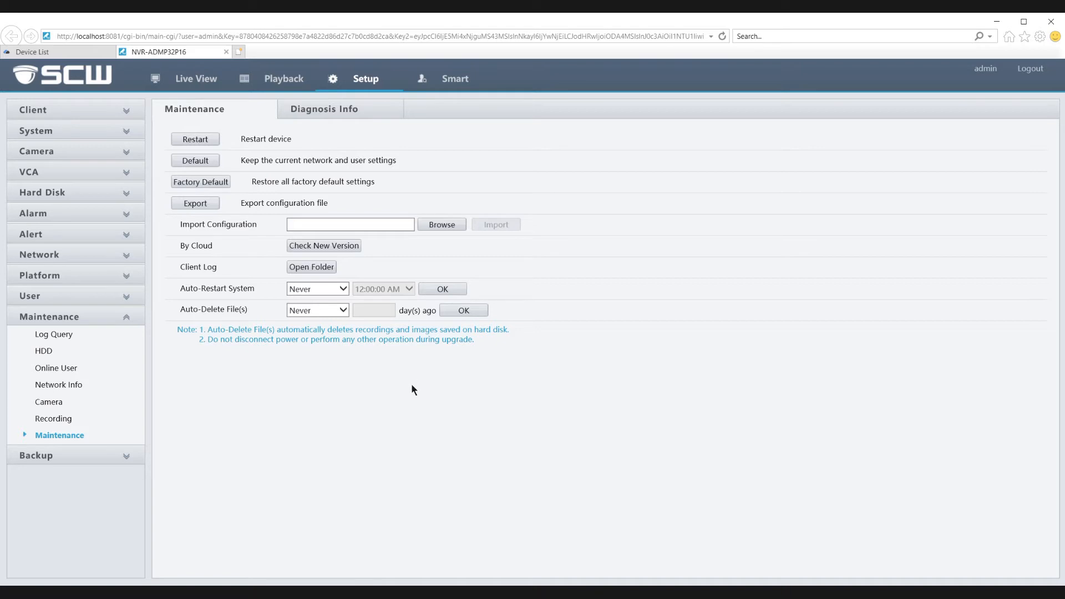
pyautogui.moveTo(408, 388)
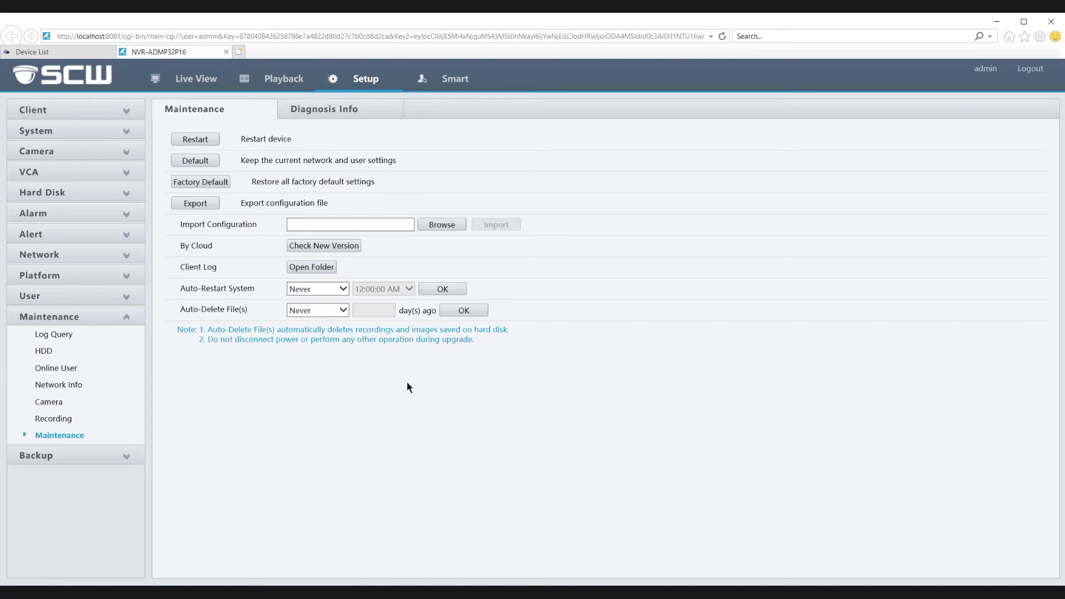
pyautogui.moveTo(153, 397)
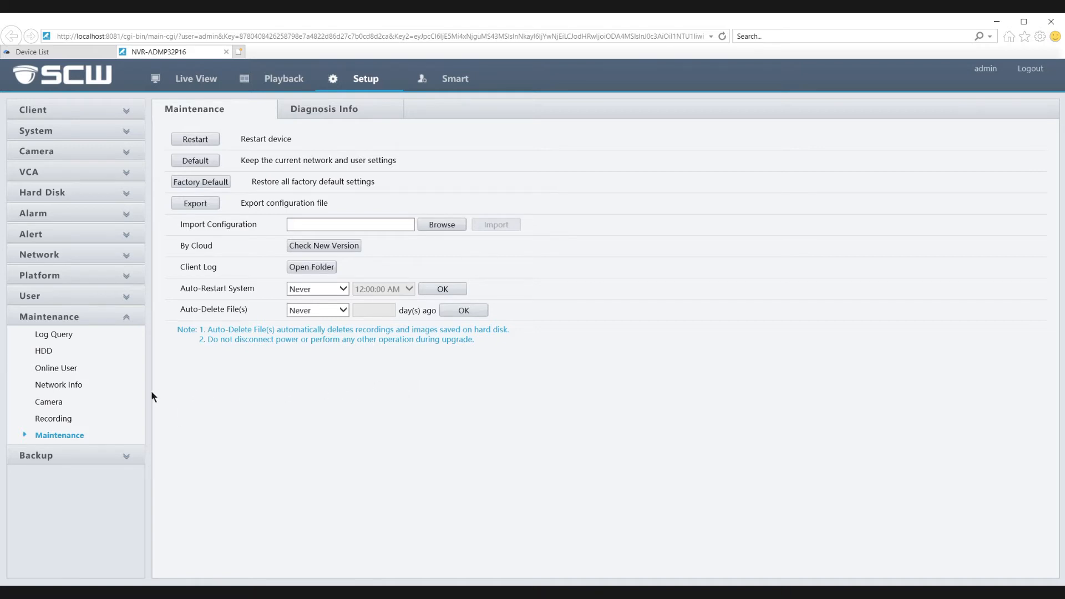
pyautogui.moveTo(60, 385)
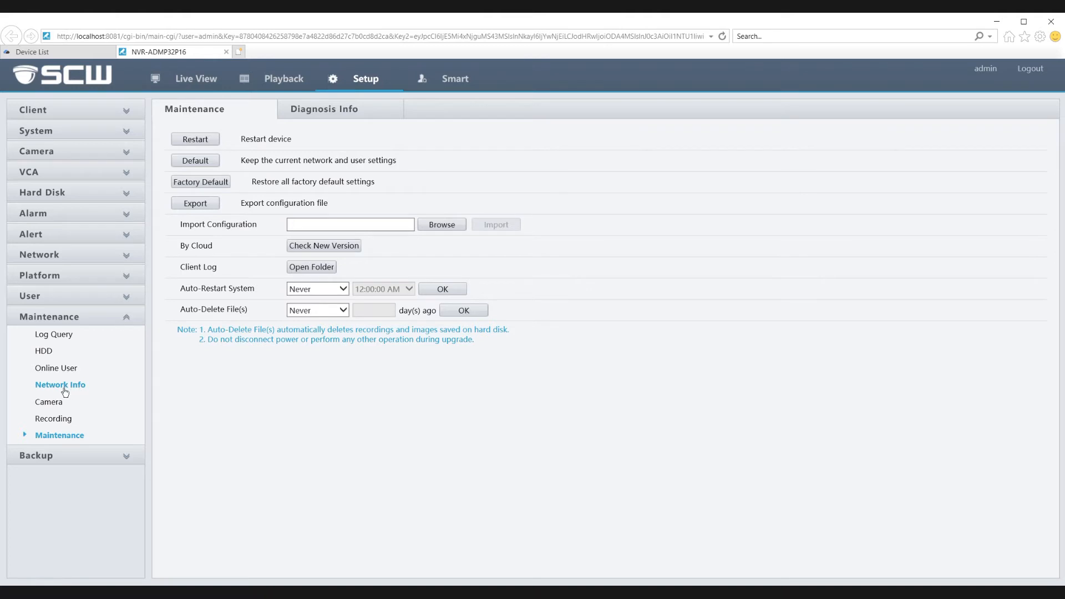
# - View Network Info, showing live network flow with NIC1 connected at 1000M full-duplex
pyautogui.click(60, 385)
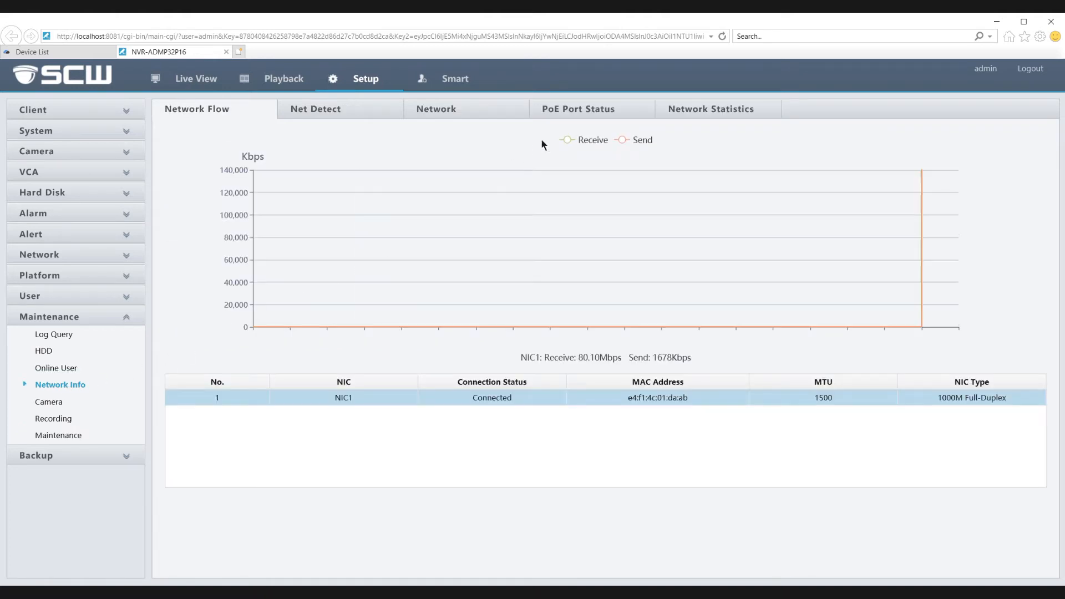
# - Review PoE Port Status: ports 1–8 powered, ports 9–16 at 0W, 173.08W of 200W remaining
pyautogui.click(577, 108)
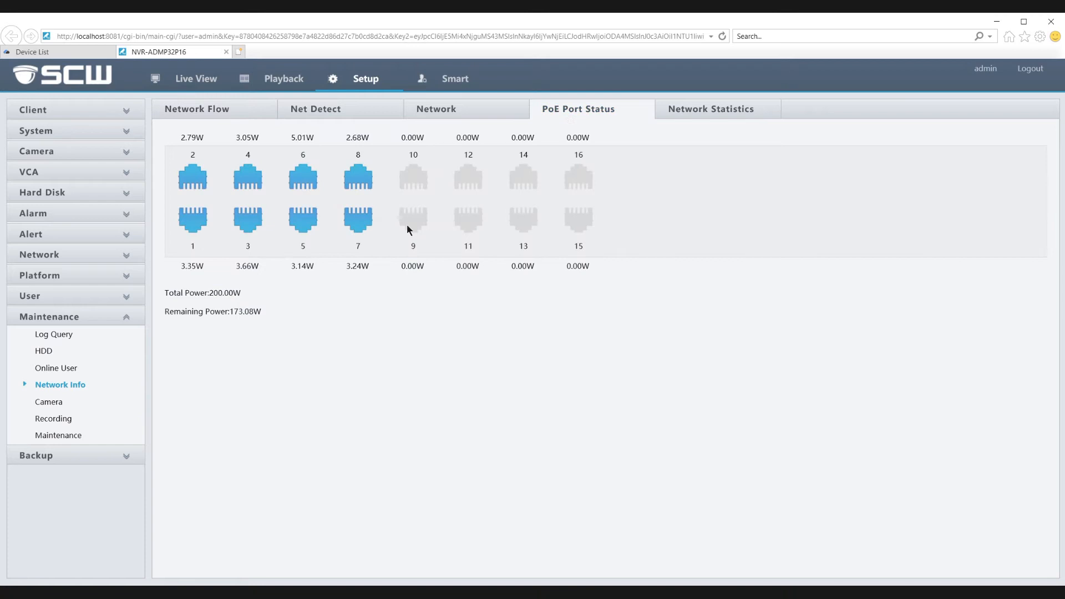
pyautogui.moveTo(319, 325)
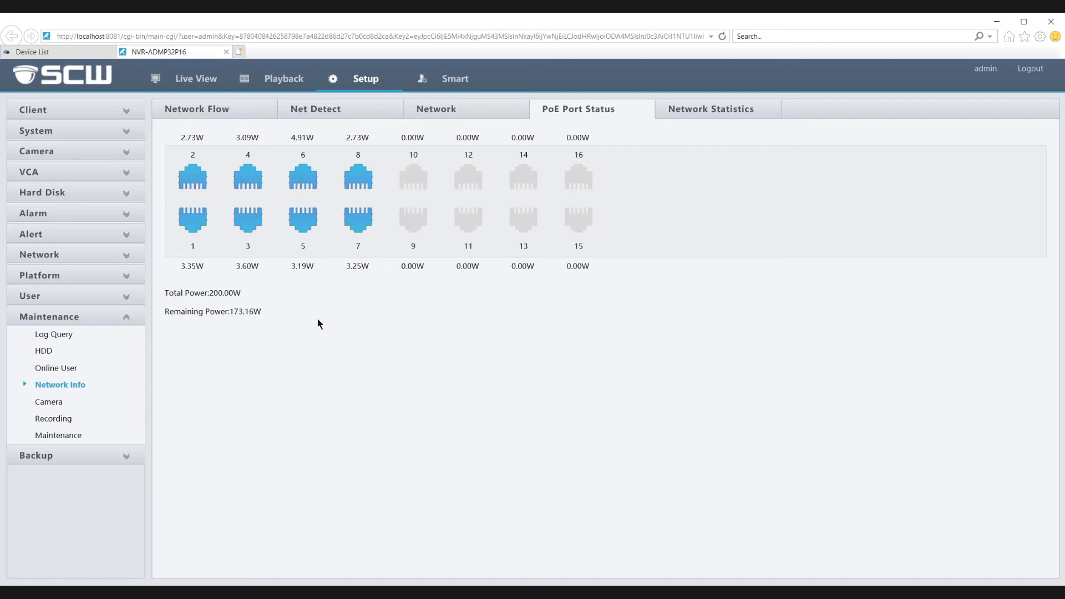
pyautogui.moveTo(356, 296)
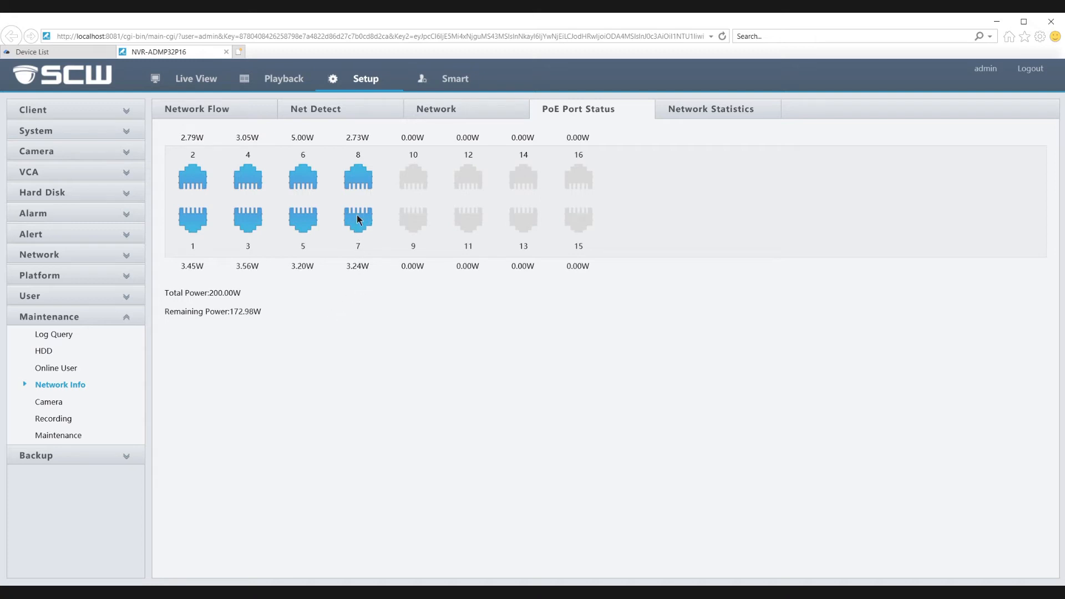
pyautogui.moveTo(367, 276)
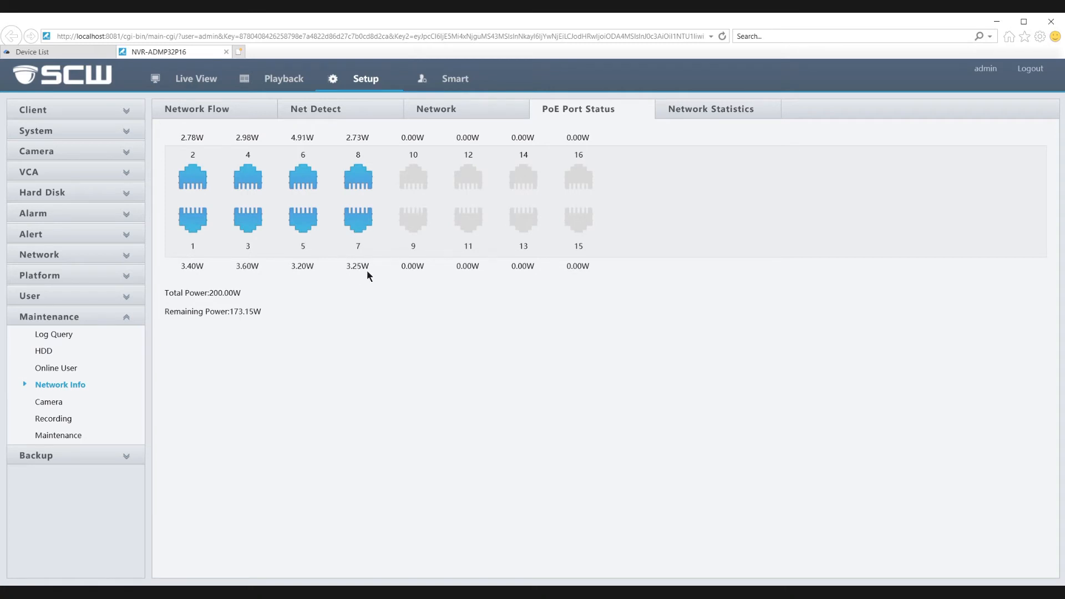
pyautogui.moveTo(366, 271)
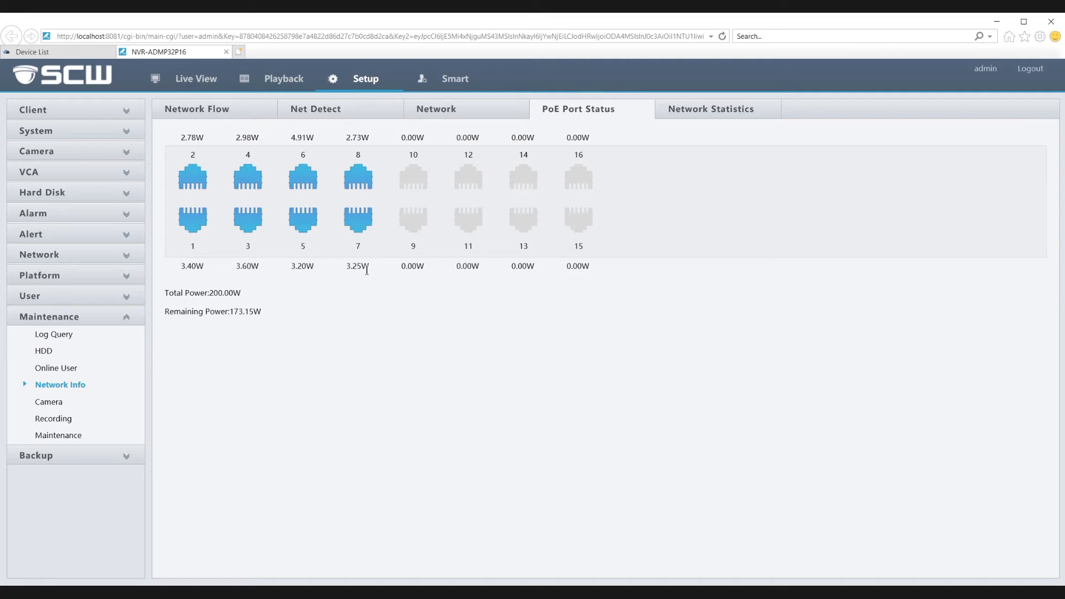
pyautogui.moveTo(361, 292)
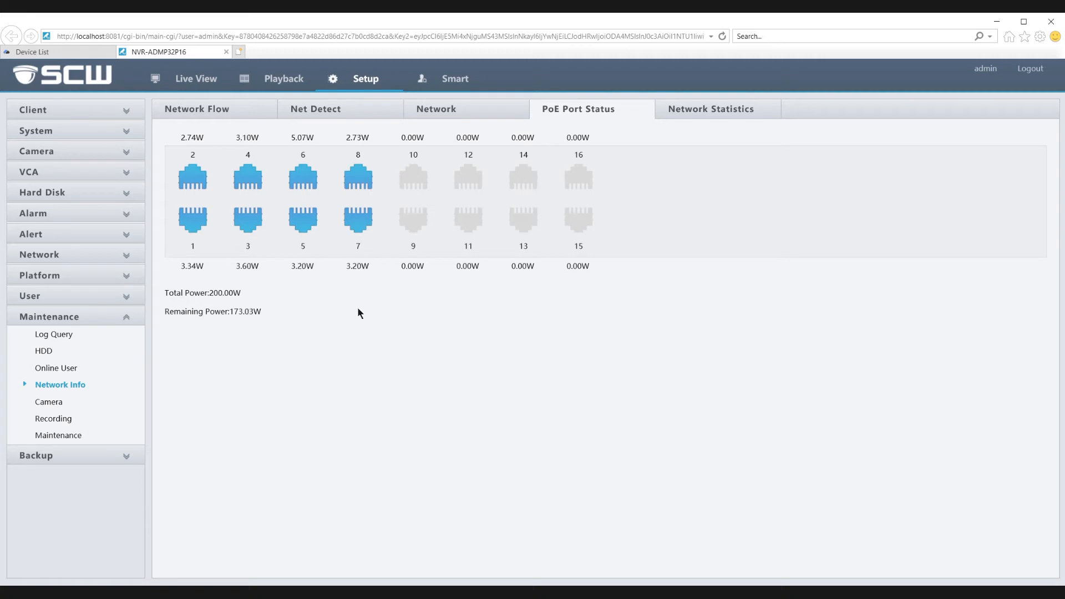
pyautogui.moveTo(354, 316)
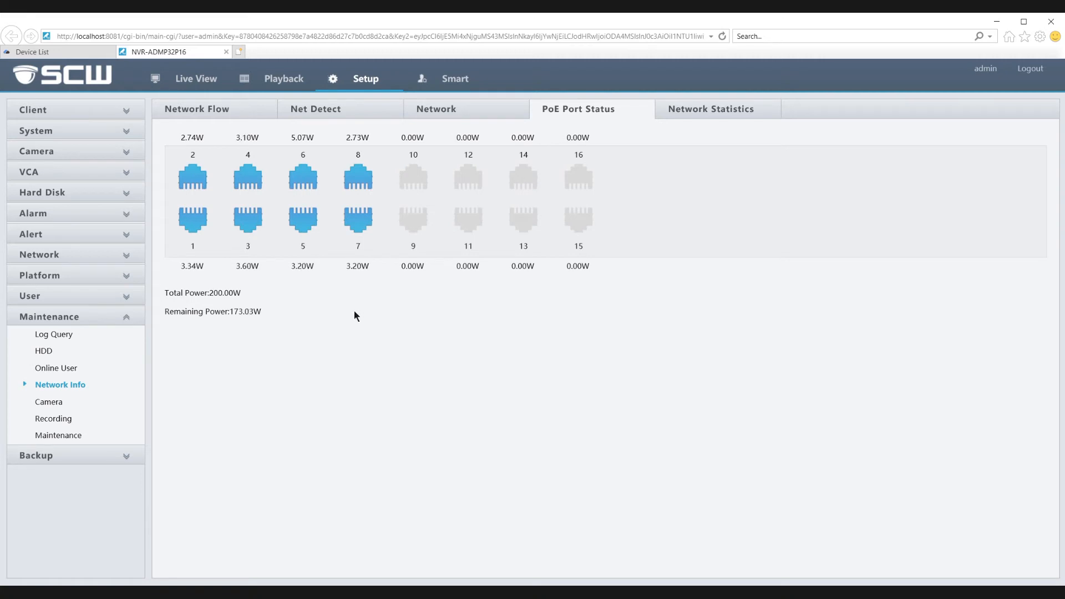
pyautogui.moveTo(42, 152)
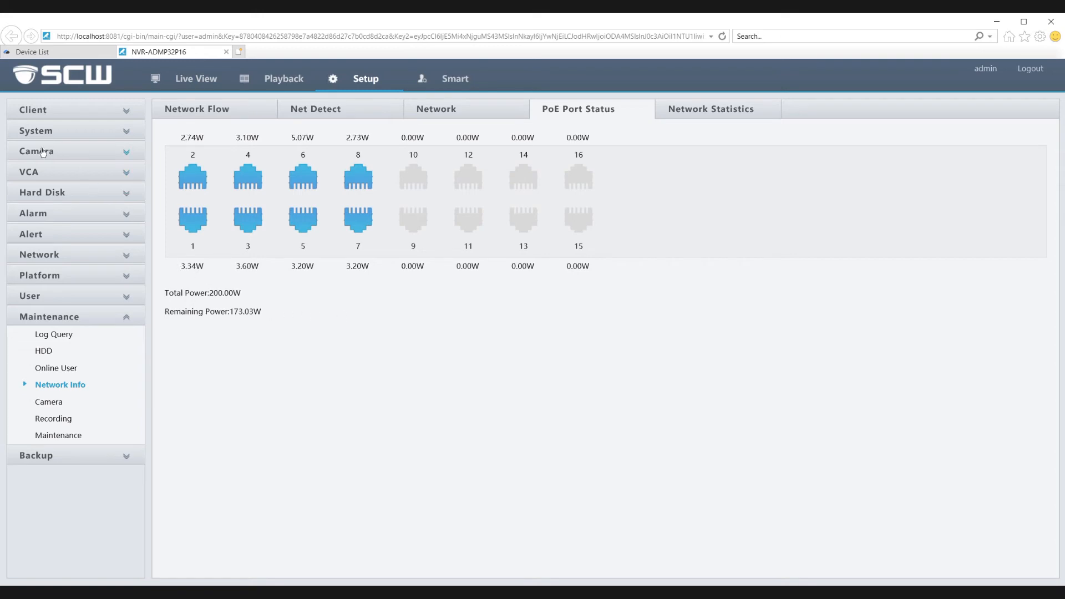
# - View the camera channel list down to offline channel D19 and tick channel D18
pyautogui.click(37, 151)
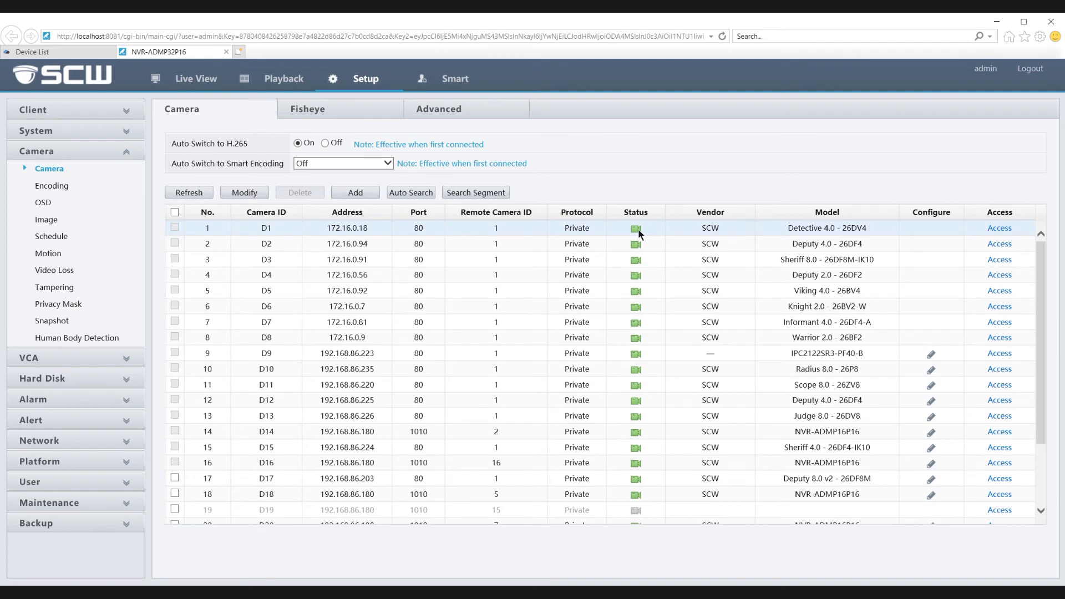
pyautogui.moveTo(656, 235)
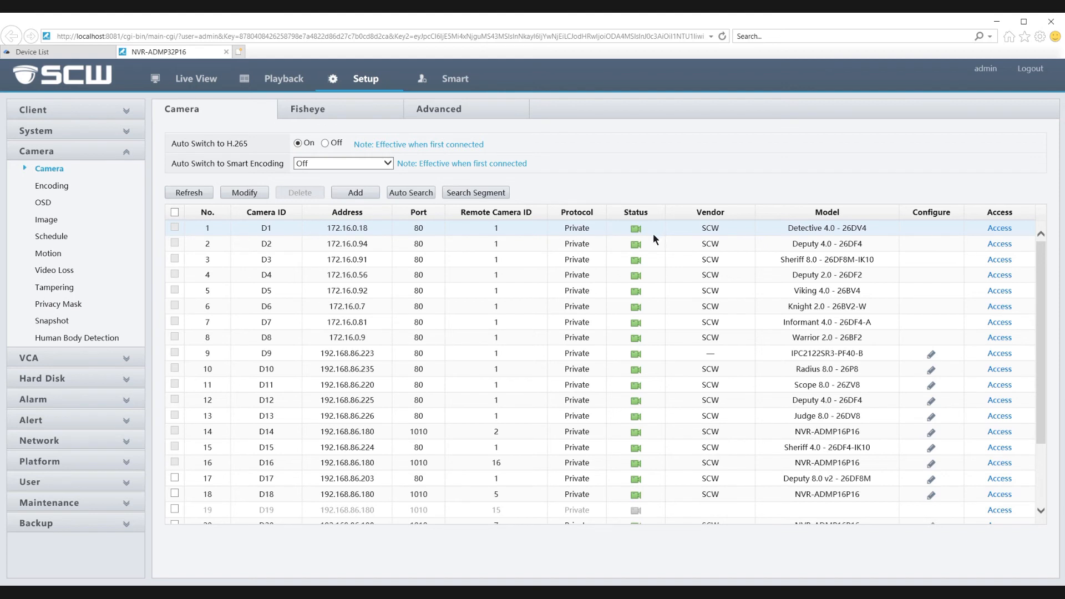
pyautogui.scroll(-3)
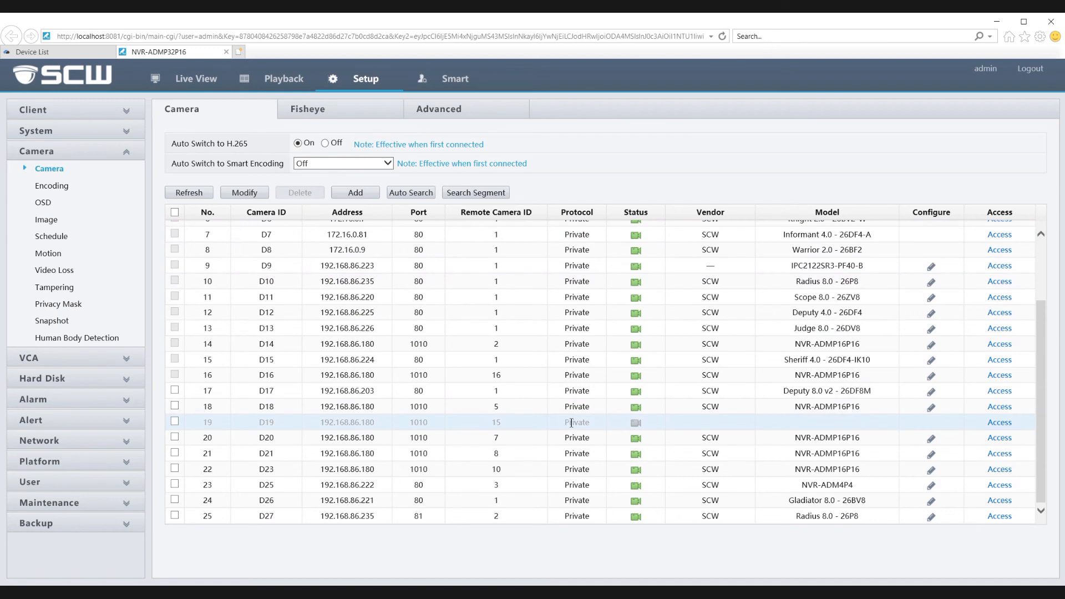
pyautogui.moveTo(642, 430)
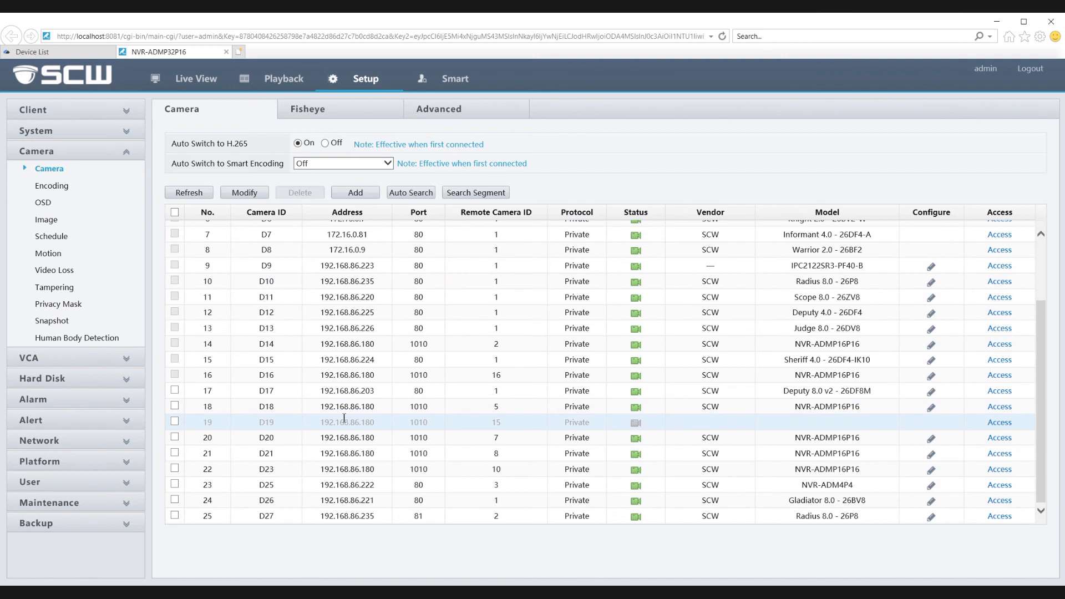
pyautogui.click(174, 406)
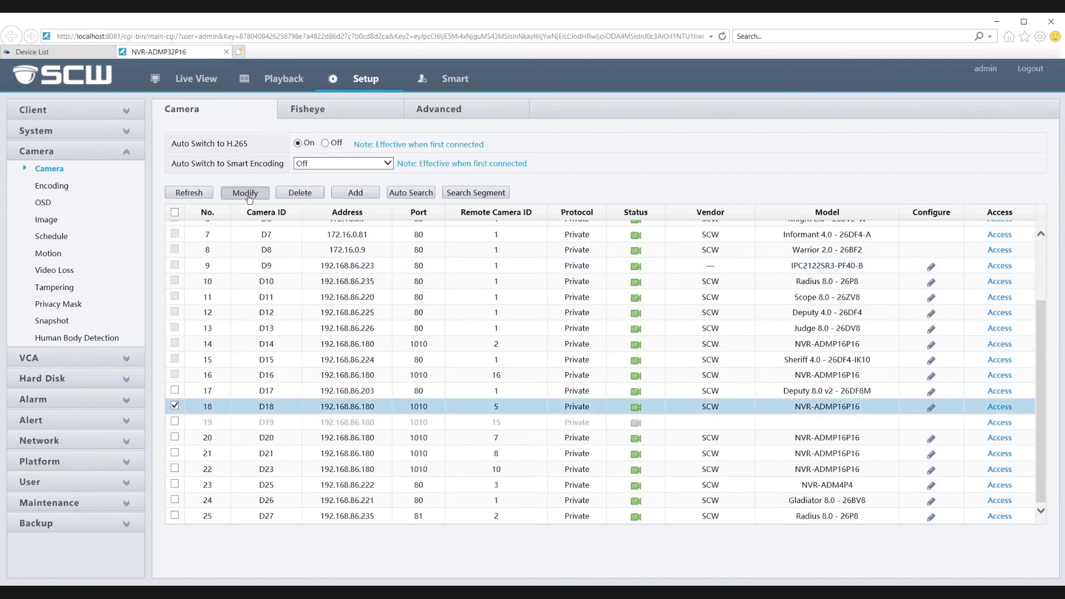
# - Begin modifying channel D18, showing IP 192.168.86.180, port 1010 and a blank password
pyautogui.click(244, 192)
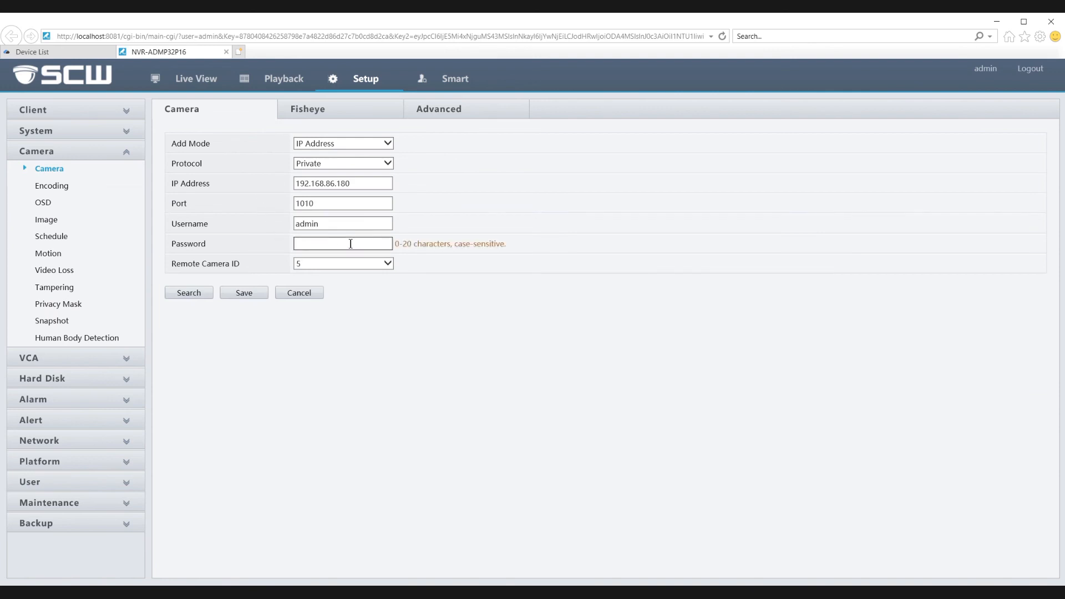
pyautogui.click(343, 143)
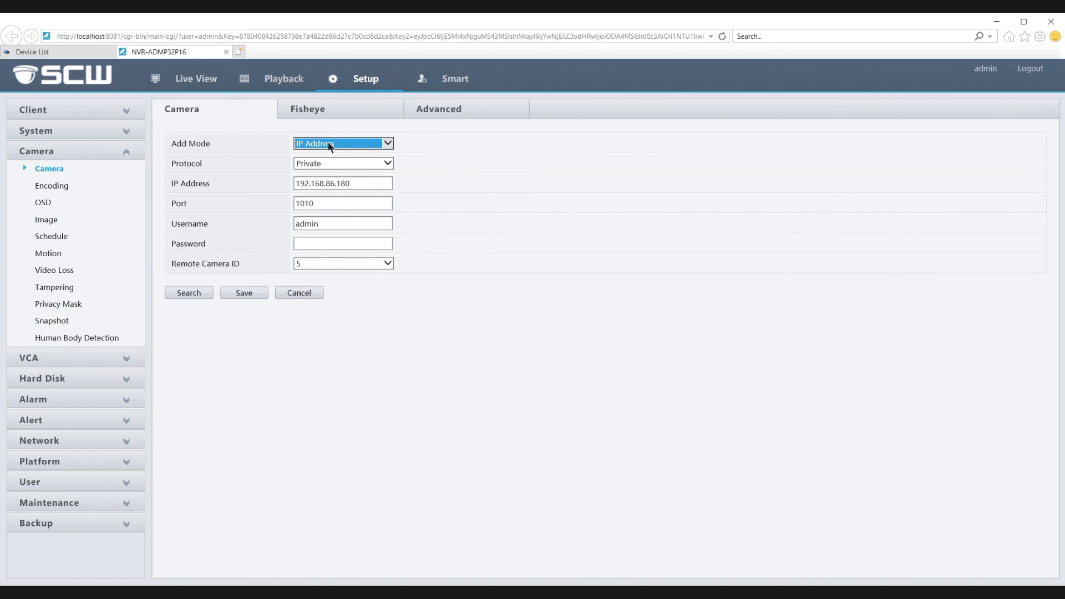